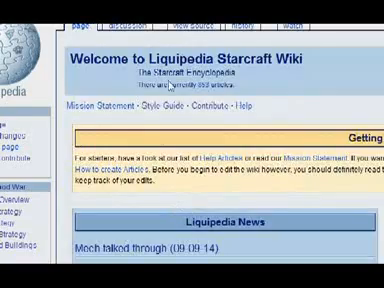
Step: Scroll the Liquipedia main page to reach the link to the new PsyStorm user page
{"action": "scroll", "scroll_direction": "down", "scroll_amount": 3}
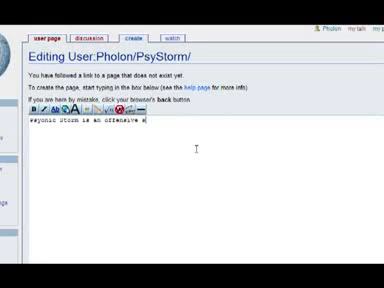
Step: Type the intro: Psyonic Storm is an offensive spell cast by the High Templar, damaging units in an area
{"action": "type", "text": "spell cast"}
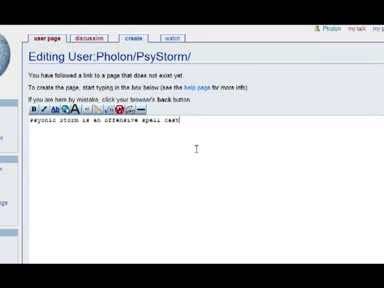
{"action": "type", "text": "by the High Templa"}
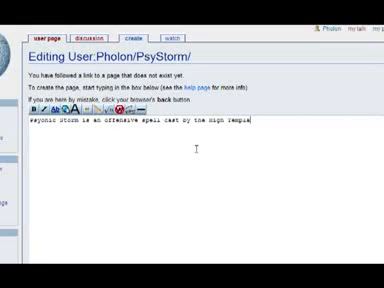
{"action": "type", "text": "."}
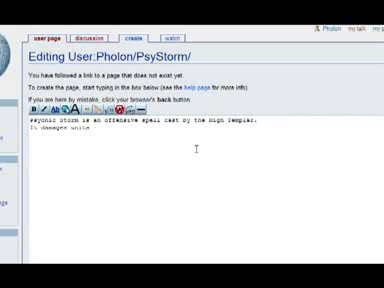
{"action": "type", "text": "in a Area of"}
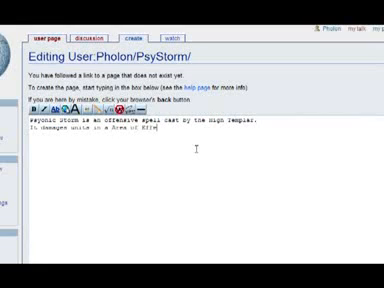
{"action": "type", "text": "Effect."}
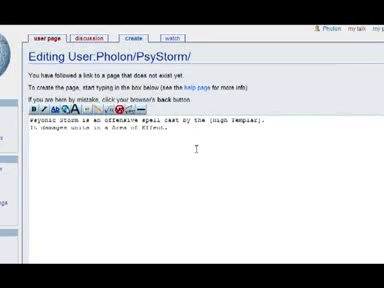
Step: Scroll down the editor to preview the intro with High Templar linked
{"action": "scroll", "scroll_direction": "down", "scroll_amount": 3}
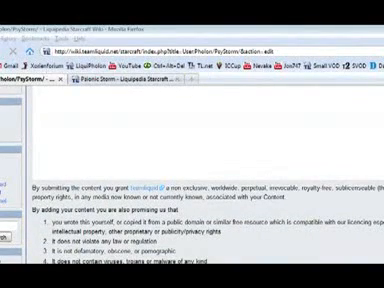
{"action": "scroll", "scroll_direction": "down", "scroll_amount": 3}
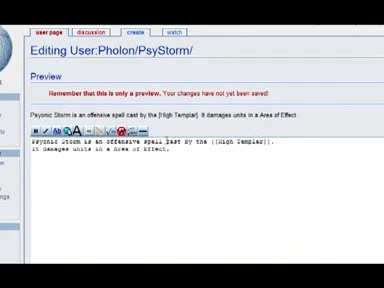
Step: Scroll through the High Templar article opened from the preview link
{"action": "scroll", "scroll_direction": "down", "scroll_amount": 3}
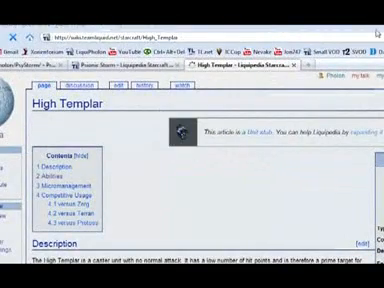
{"action": "scroll", "scroll_direction": "down", "scroll_amount": 3}
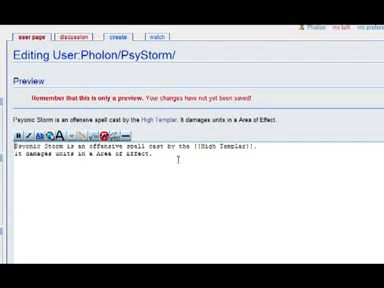
Step: Bold Psyonic Storm with ''' markup and scroll down to preview
{"action": "type", "text": "'''"}
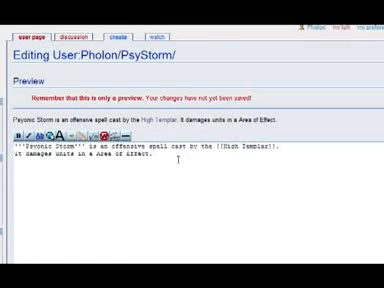
{"action": "scroll", "scroll_direction": "down", "scroll_amount": 3}
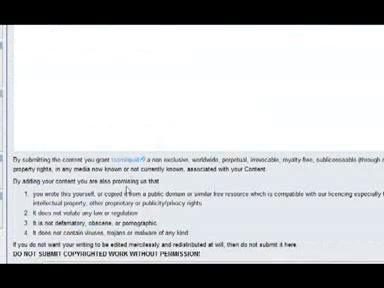
{"action": "scroll", "scroll_direction": "down", "scroll_amount": 3}
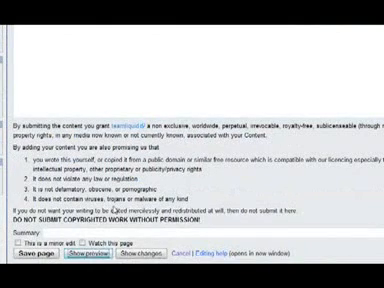
{"action": "scroll", "scroll_direction": "down", "scroll_amount": 3}
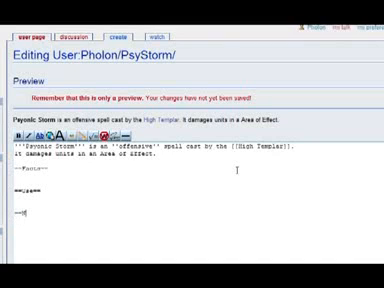
Step: Finish the Notable Games heading and scroll down to preview the new sections
{"action": "type", "text": "Notable Games=="}
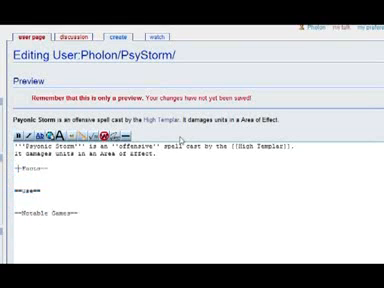
{"action": "scroll", "scroll_direction": "down", "scroll_amount": 3}
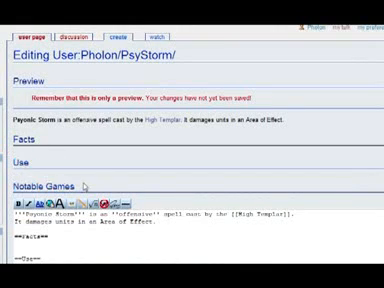
Step: Under Facts, add research cost, hotkey t, 8 x 14 damage, and linked Templar Archives bullets
{"action": "scroll", "scroll_direction": "down", "scroll_amount": 3}
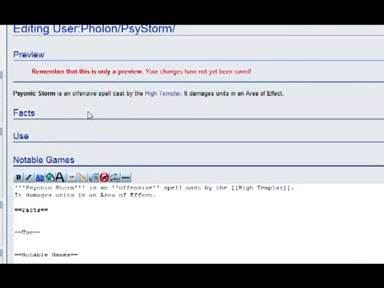
{"action": "scroll", "scroll_direction": "down", "scroll_amount": 3}
{"action": "type", "text": "*Cost: 2"}
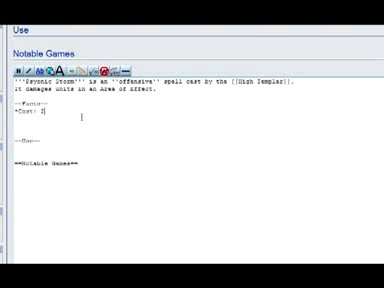
{"action": "type", "text": "00"}
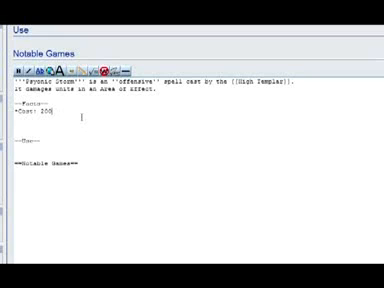
{"action": "type", "text": "/200"}
{"action": "type", "text": "* Hotkey"}
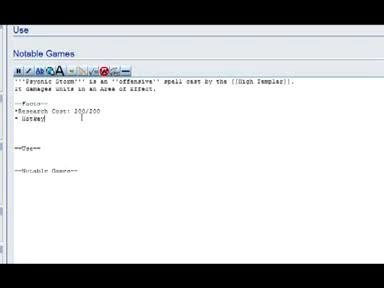
{"action": "type", "text": "t"}
{"action": "type", "text": "*Damage: "}
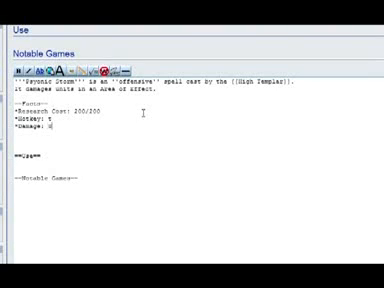
{"action": "type", "text": "8 x 14 damage"}
{"action": "type", "text": "*Researched from:"}
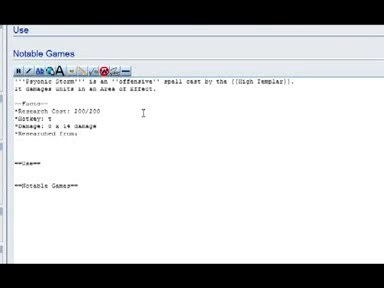
{"action": "type", "text": "[["}
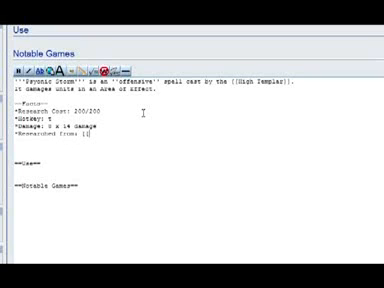
{"action": "type", "text": "Templar"}
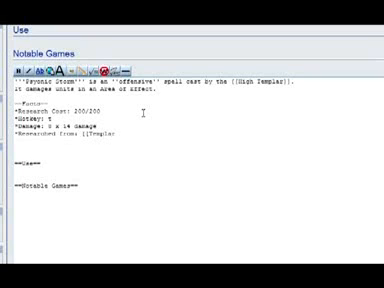
{"action": "type", "text": "Archives]]"}
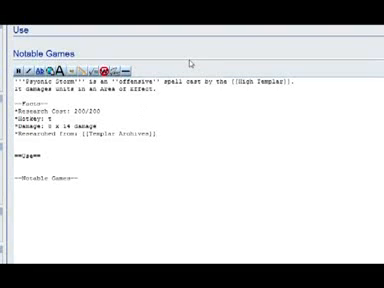
Step: Scroll the preview to check the Facts list with Templar Archives linked
{"action": "scroll", "scroll_direction": "down", "scroll_amount": 3}
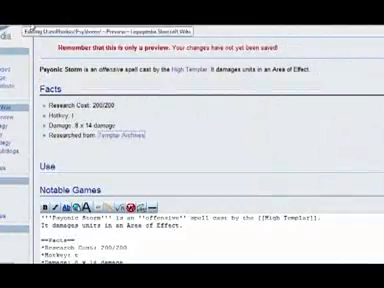
{"action": "scroll", "scroll_direction": "down", "scroll_amount": 3}
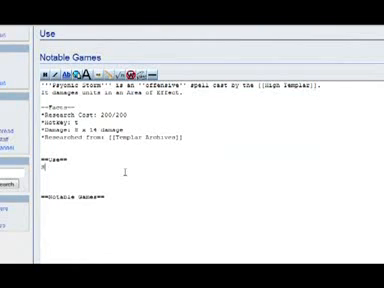
Step: Under Use, write that Storm is used a lot competitively for its high damage and low energy cost
{"action": "type", "text": "Storm in use"}
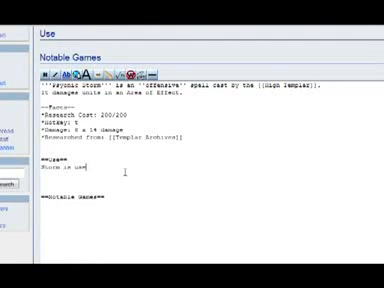
{"action": "type", "text": "a lot in competative gaming"}
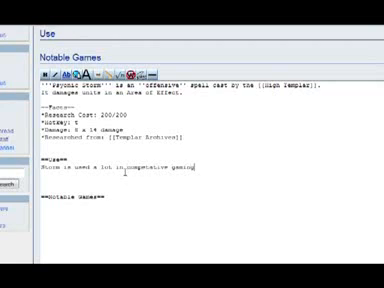
{"action": "type", "text": "because of it"}
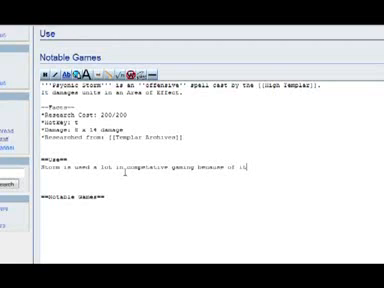
{"action": "type", "text": "its high damage and low energy cost."}
{"action": "left_click", "coordinate": [210, 181]}
{"action": "type", "text": "==TvT=="}
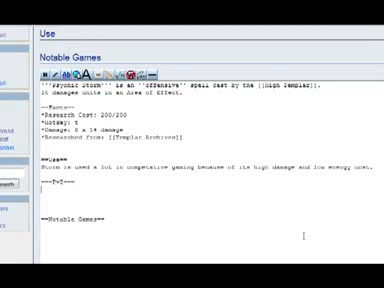
Step: Write that Storm is very strong against Hydralisks and Mutalisks, then select Hydralisks for linking
{"action": "type", "text": "Storm is very strong against Ze"}
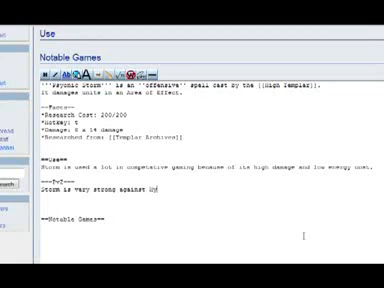
{"action": "type", "text": "Hydra and Muta"}
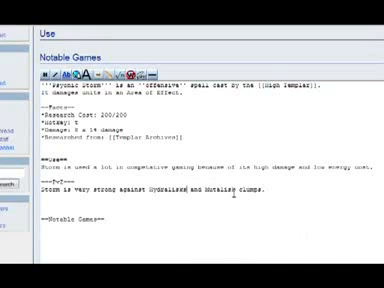
{"action": "double_click", "coordinate": [246, 187]}
{"action": "type", "text": "Storm is used versus "}
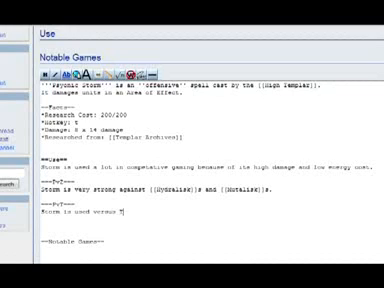
Step: Add a PvT subsection: 'Storm is used versus Tanks', linking Tanks to Siege Tank
{"action": "type", "text": "Tanks]]"}
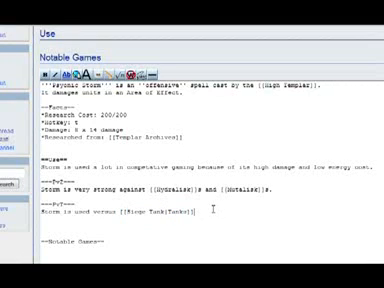
{"action": "scroll", "scroll_direction": "down", "scroll_amount": 3}
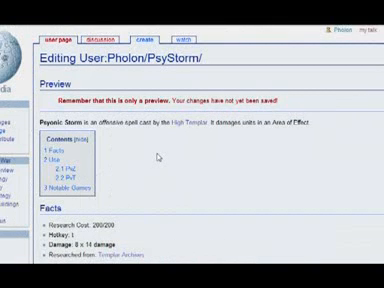
Step: Scroll the preview to review the Contents box and the PvZ and PvT lines
{"action": "scroll", "scroll_direction": "down", "scroll_amount": 3}
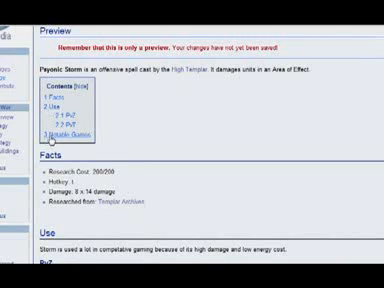
{"action": "scroll", "scroll_direction": "down", "scroll_amount": 3}
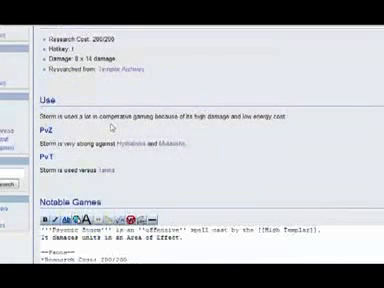
{"action": "scroll", "scroll_direction": "down", "scroll_amount": 3}
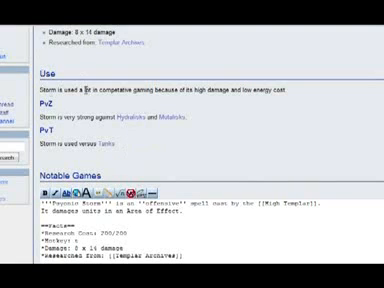
{"action": "scroll", "scroll_direction": "down", "scroll_amount": 3}
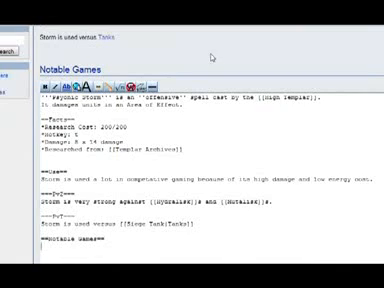
Step: Scroll through the existing Psionic Storm article's Damage and Use sections for reference
{"action": "scroll", "scroll_direction": "down", "scroll_amount": 3}
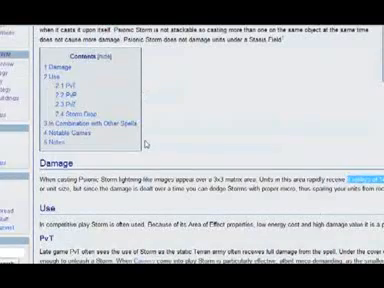
{"action": "scroll", "scroll_direction": "down", "scroll_amount": 3}
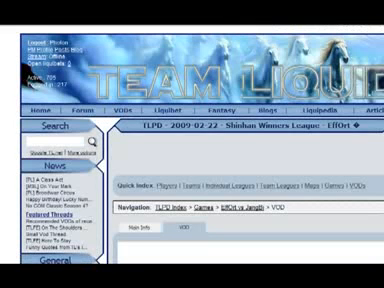
Step: Paste the TLPD EffOrt vs JangBi VOD page URL under ==Notable Games==
{"action": "scroll", "scroll_direction": "down", "scroll_amount": 3}
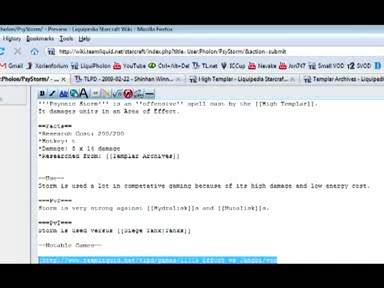
Step: Bracket the VOD URL as an external link labelled 'JangBi vs Effort on Destination'
{"action": "scroll", "scroll_direction": "down", "scroll_amount": 3}
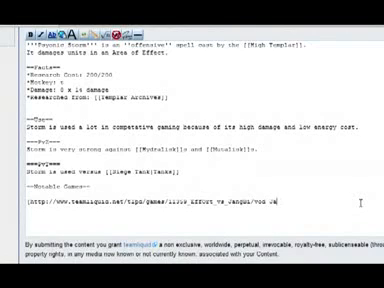
{"action": "type", "text": "vs Zd"}
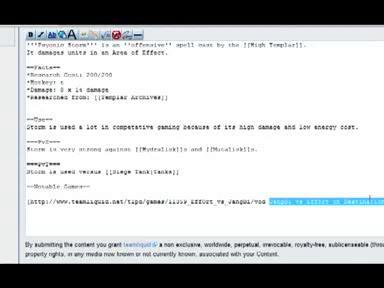
{"action": "scroll", "scroll_direction": "down", "scroll_amount": 3}
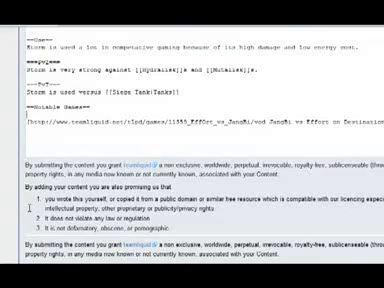
Step: Scroll the preview to check the Facts, Use subsections and Notable Games link
{"action": "scroll", "scroll_direction": "down", "scroll_amount": 3}
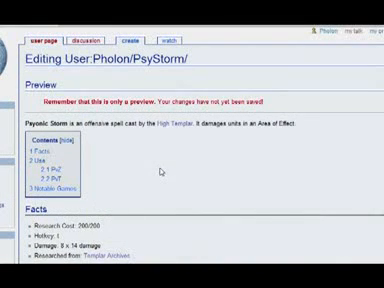
{"action": "scroll", "scroll_direction": "down", "scroll_amount": 3}
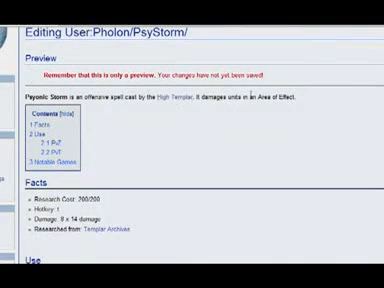
{"action": "scroll", "scroll_direction": "down", "scroll_amount": 3}
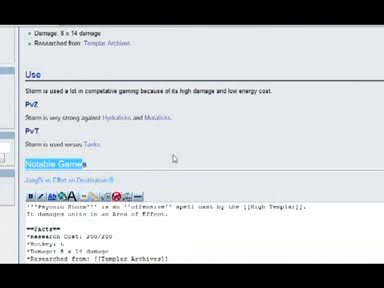
{"action": "scroll", "scroll_direction": "up", "scroll_amount": 3}
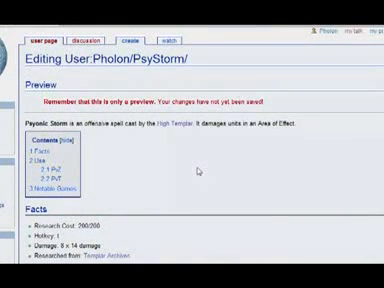
{"action": "scroll", "scroll_direction": "down", "scroll_amount": 3}
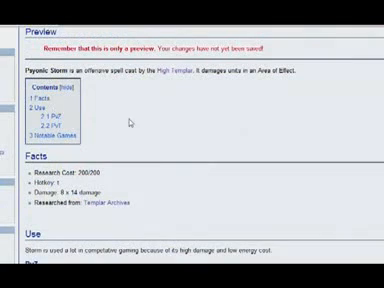
{"action": "scroll", "scroll_direction": "down", "scroll_amount": 3}
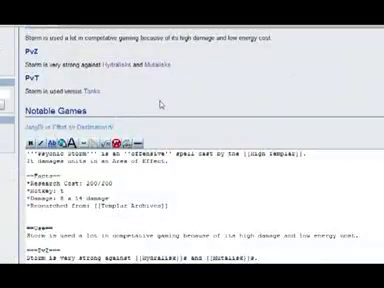
{"action": "scroll", "scroll_direction": "down", "scroll_amount": 3}
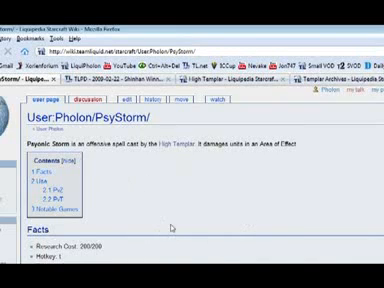
Step: Scroll the published PsyStorm page to verify Use, PvZ, PvT and the JangBi vs Effort link
{"action": "scroll", "scroll_direction": "down", "scroll_amount": 3}
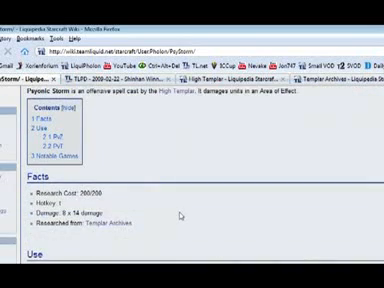
{"action": "scroll", "scroll_direction": "down", "scroll_amount": 3}
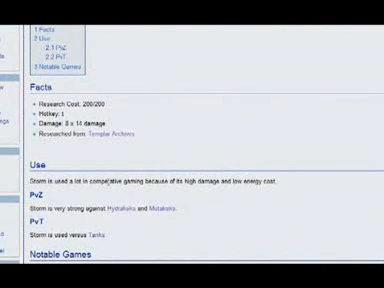
{"action": "scroll", "scroll_direction": "up", "scroll_amount": 3}
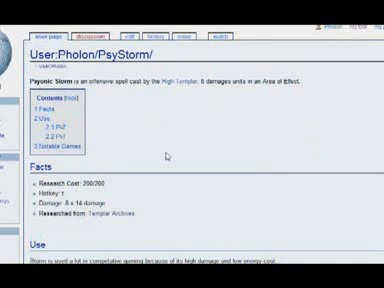
{"action": "scroll", "scroll_direction": "down", "scroll_amount": 3}
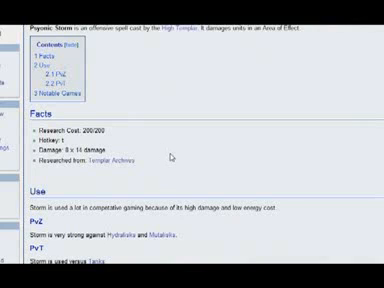
{"action": "scroll", "scroll_direction": "down", "scroll_amount": 3}
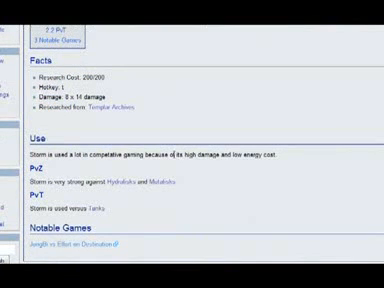
{"action": "scroll", "scroll_direction": "down", "scroll_amount": 3}
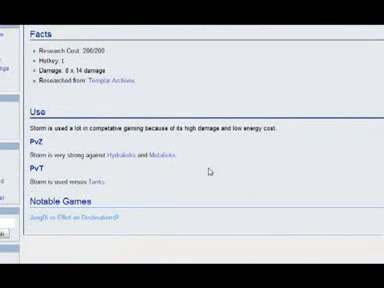